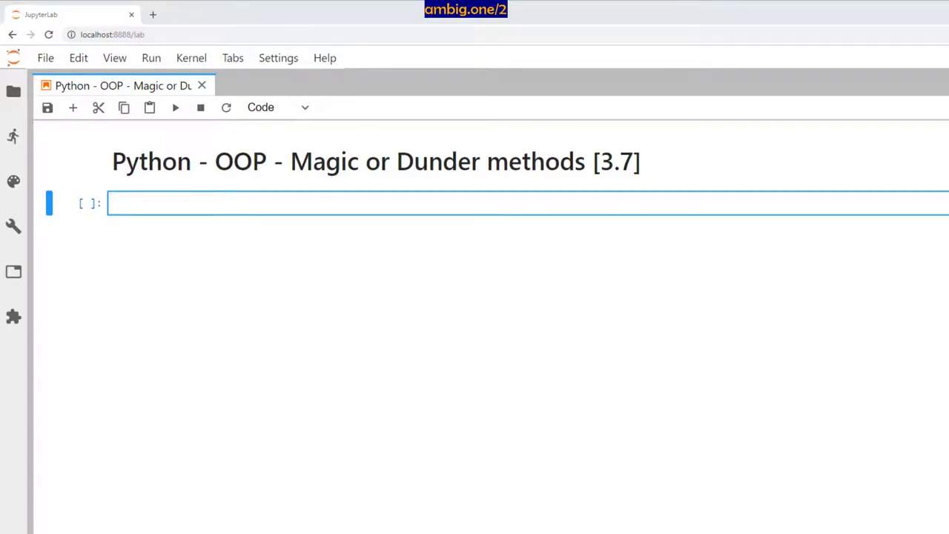
# Write the note 'Magic or Dunder (double underscore) methods are pre built python methods'.
pyautogui.write('Magic or Dunder (double underscore) methods are pre built python methods')
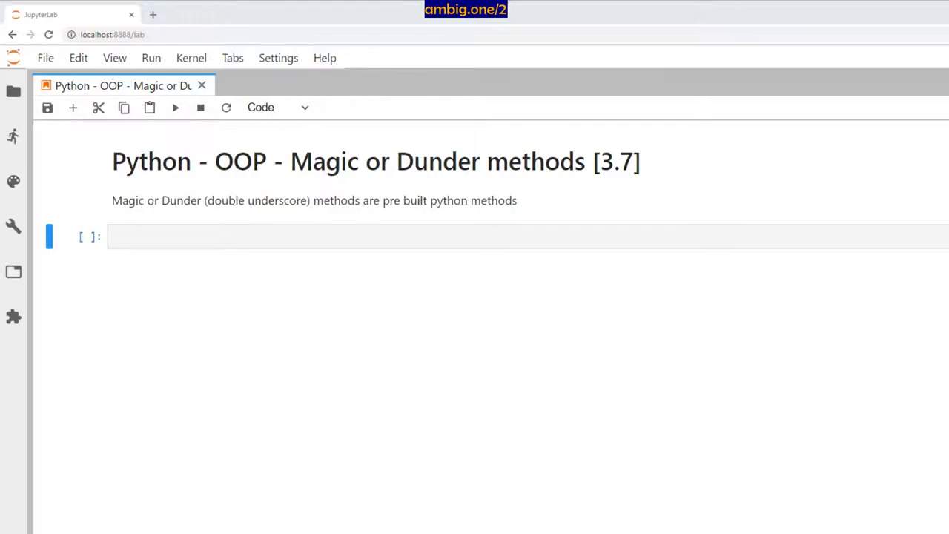
pyautogui.moveTo(306, 245)
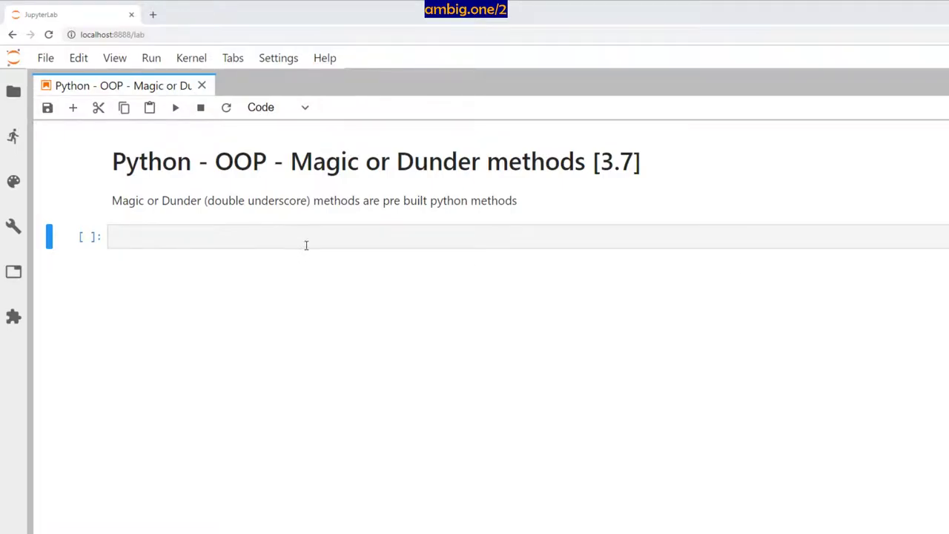
# Write the superhero class with docstring and __init__ (name, power, universe) and run it.
pyautogui.click(313, 238)
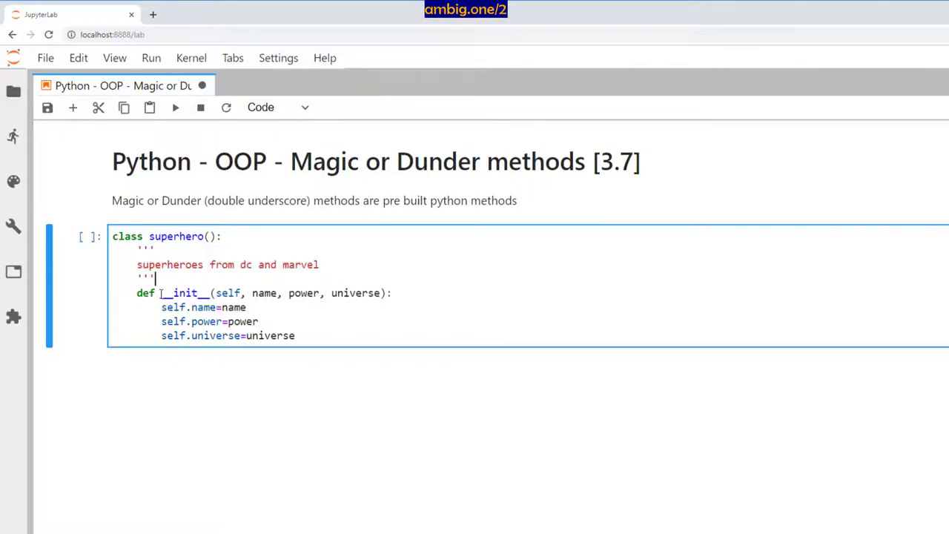
pyautogui.doubleClick(184, 292)
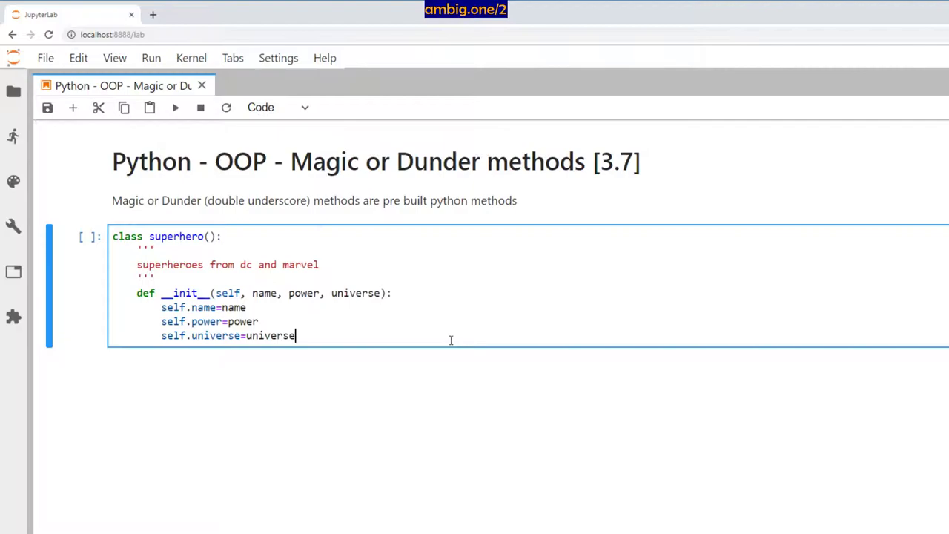
pyautogui.press('shift+enter')
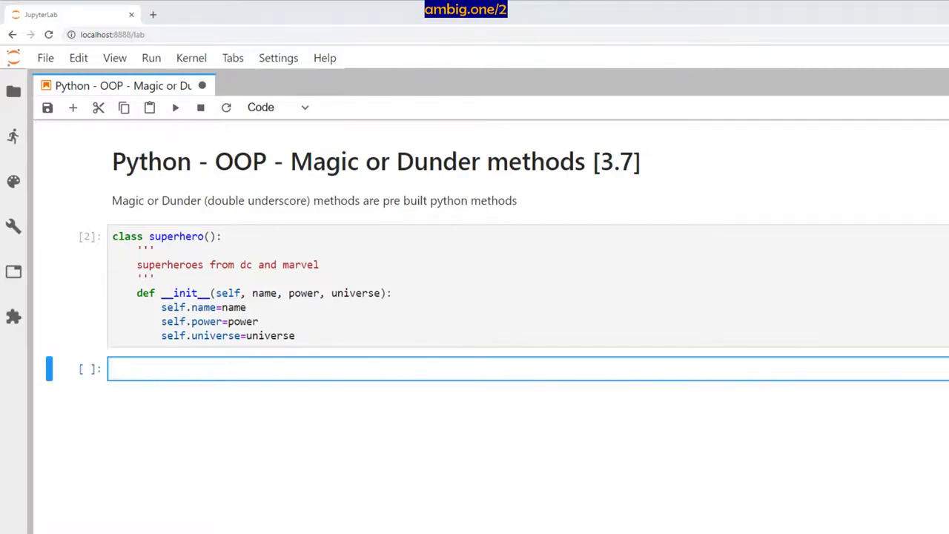
# Create a = superhero('batman','perseverence','DC') and run the cell.
pyautogui.write("a = superhero('batman','perseverence','DC')")
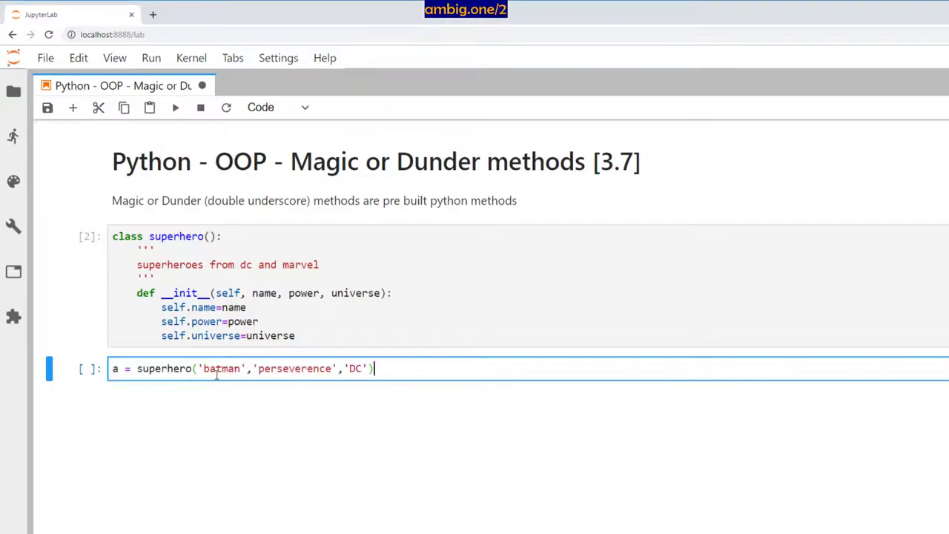
pyautogui.press('shift+Enter')
pyautogui.write('a')
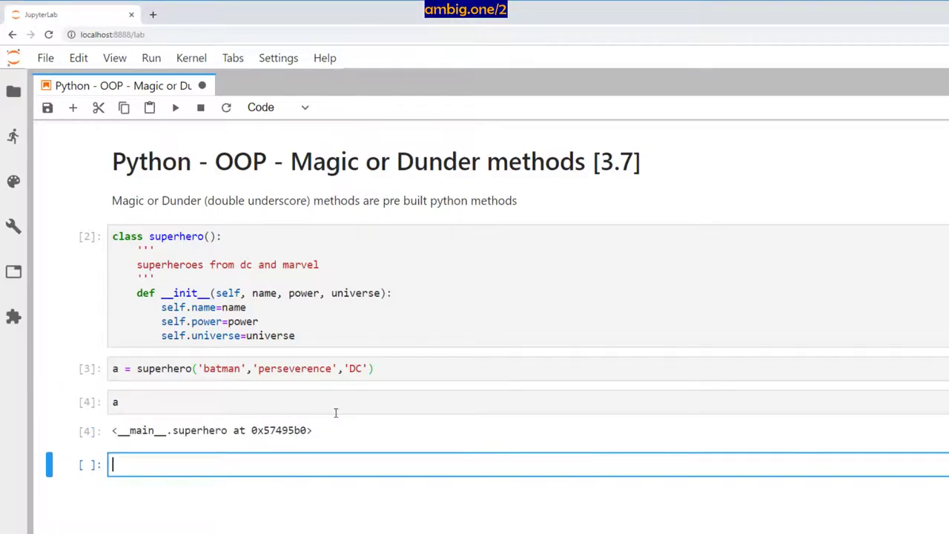
pyautogui.moveTo(126, 438)
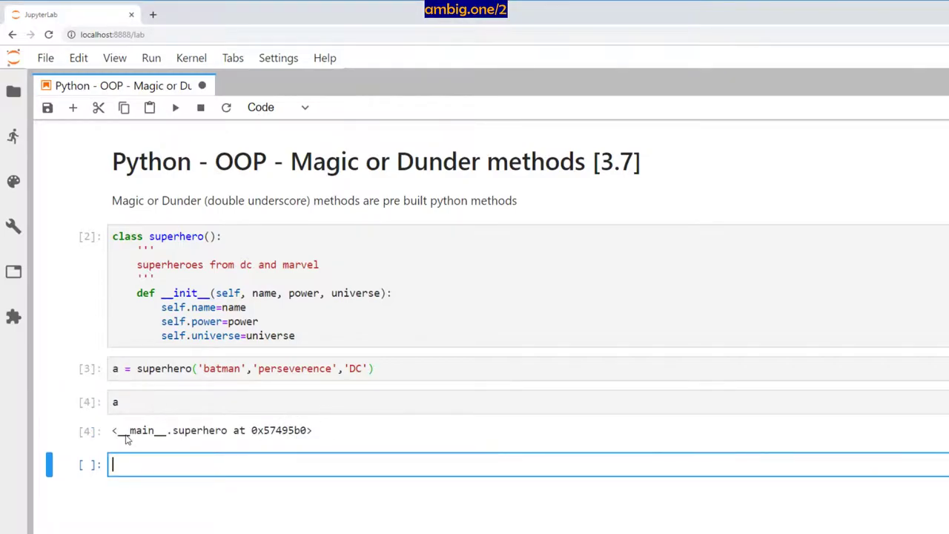
pyautogui.moveTo(163, 438)
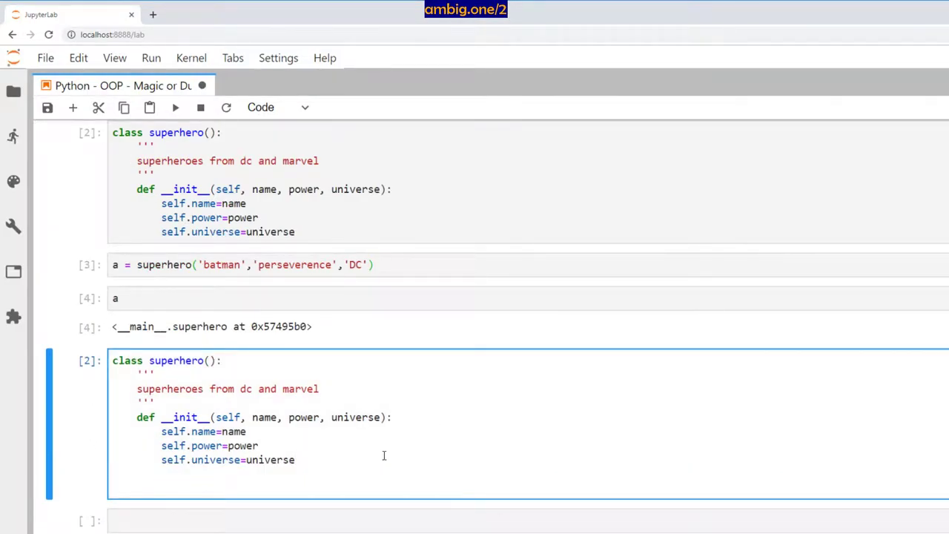
# Define def __str__(self) with a print message and start the f-string return with self.name.
pyautogui.write('def __st')
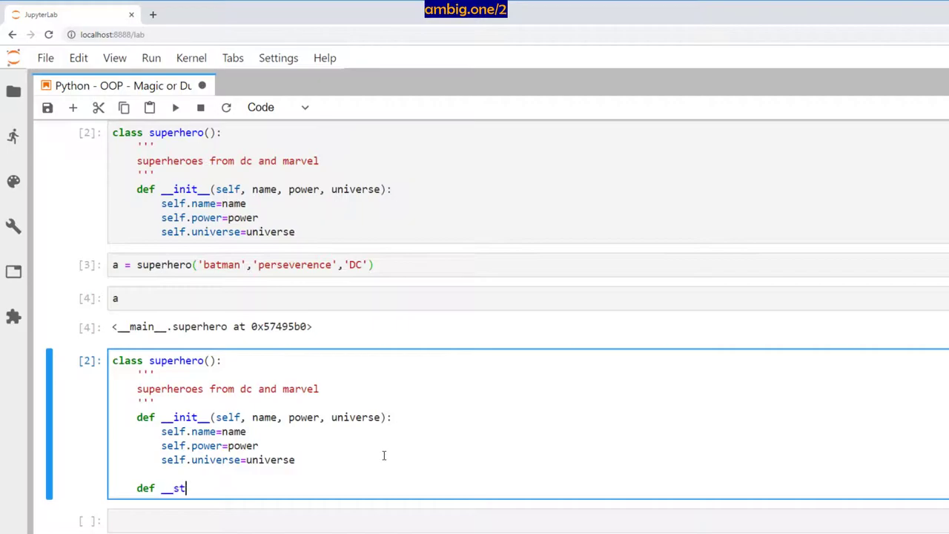
pyautogui.write('r__(')
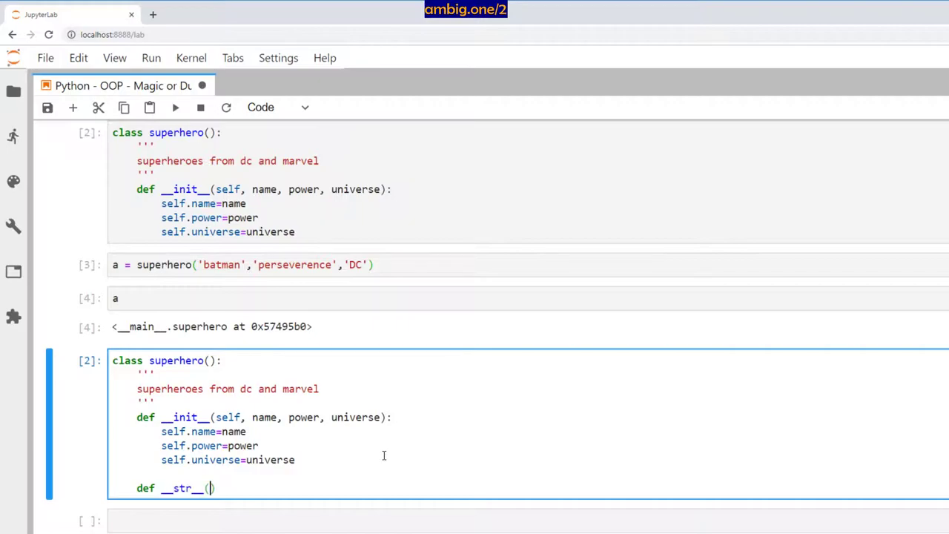
pyautogui.write('self')
pyautogui.write("print('calling")
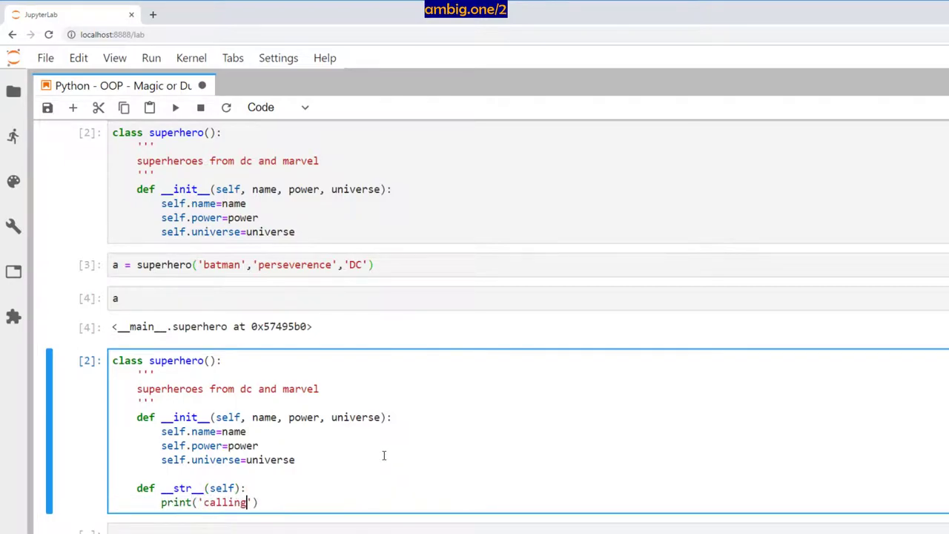
pyautogui.write('_-str__')
pyautogui.write('return')
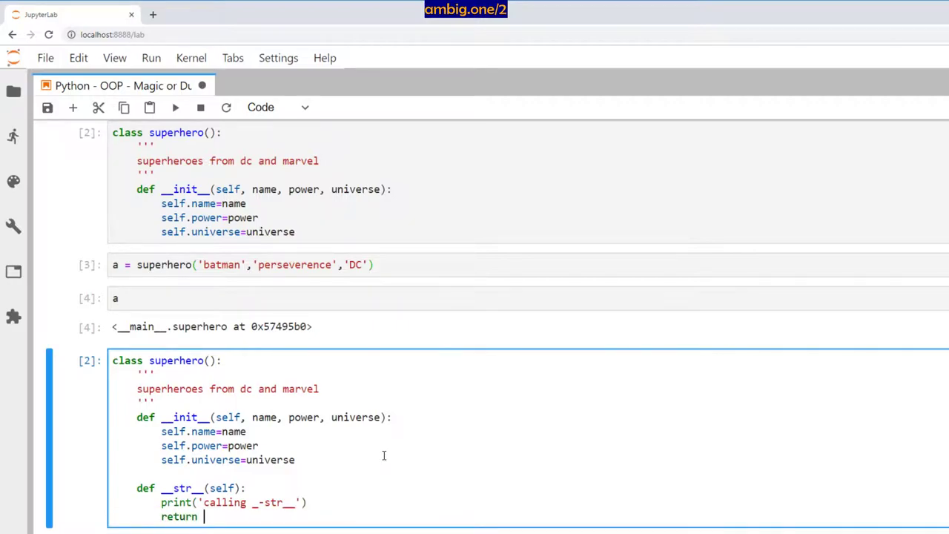
pyautogui.write('f"{')
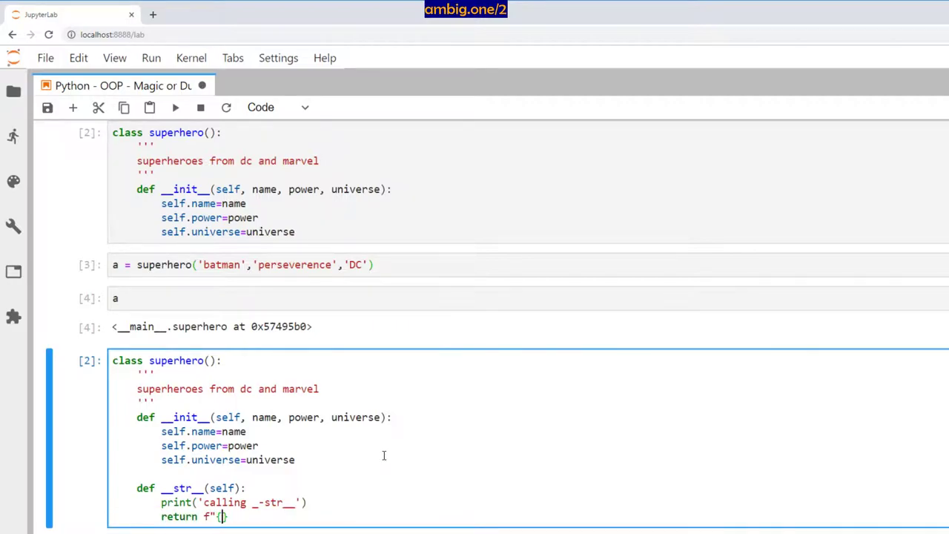
pyautogui.write('self.name}')
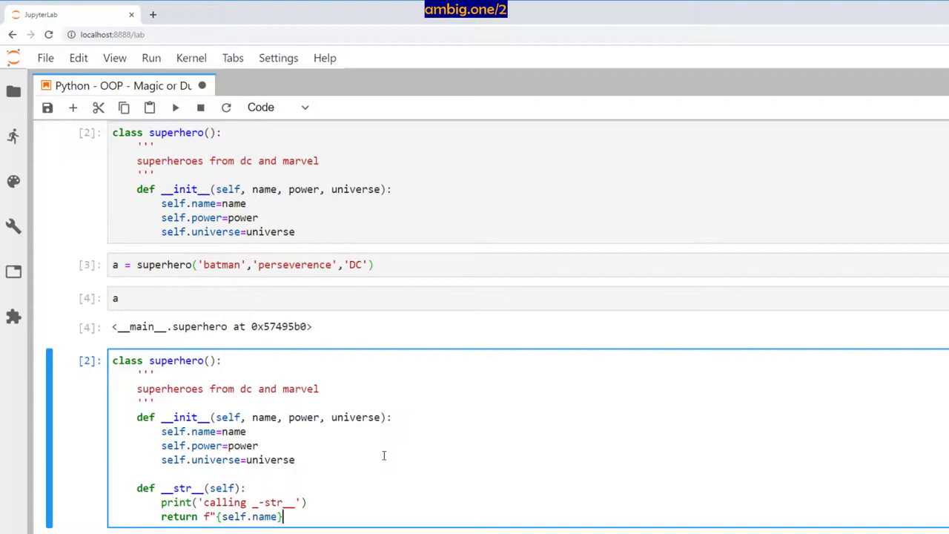
# Complete the f-string: 'is from {universe} and has the superpower {self.power}'.
pyautogui.write('is from {self.')
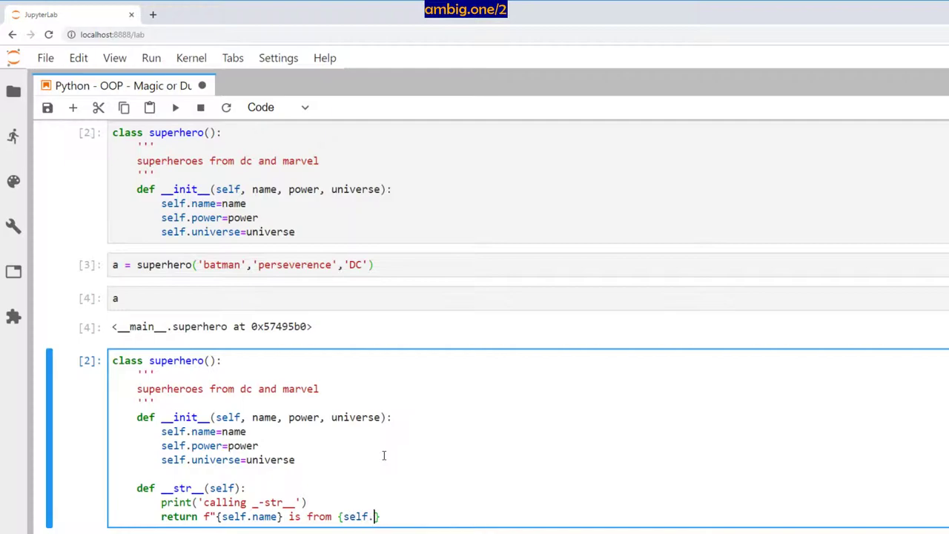
pyautogui.write('universe} and has the su')
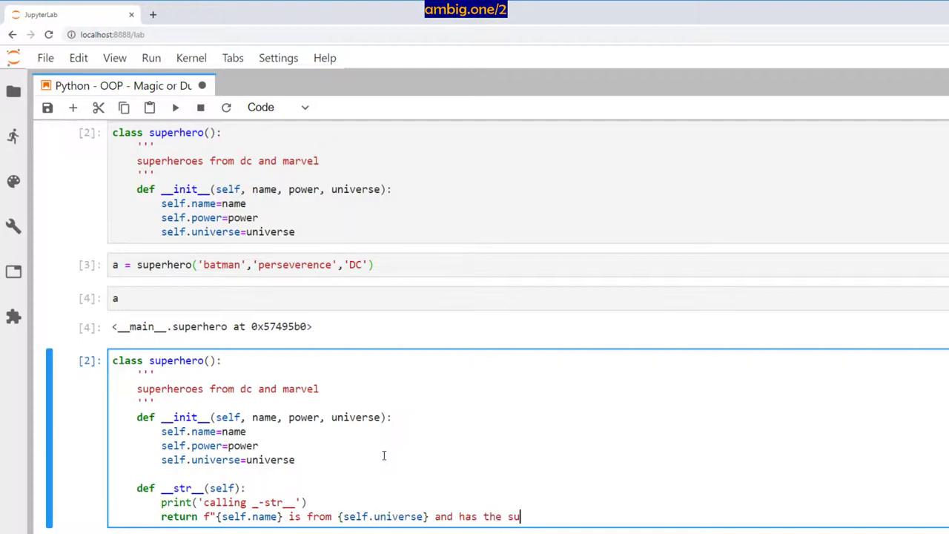
pyautogui.write('perpower')
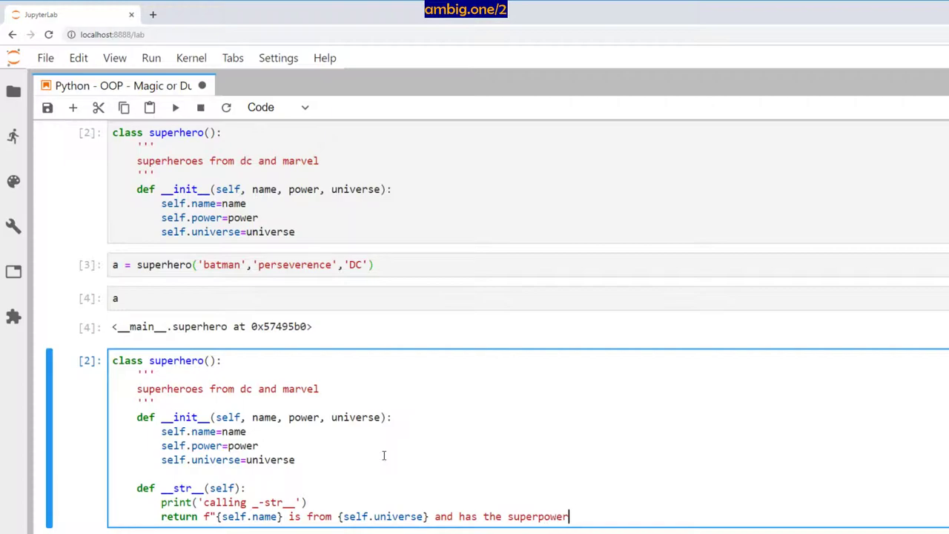
pyautogui.write('{self.p')
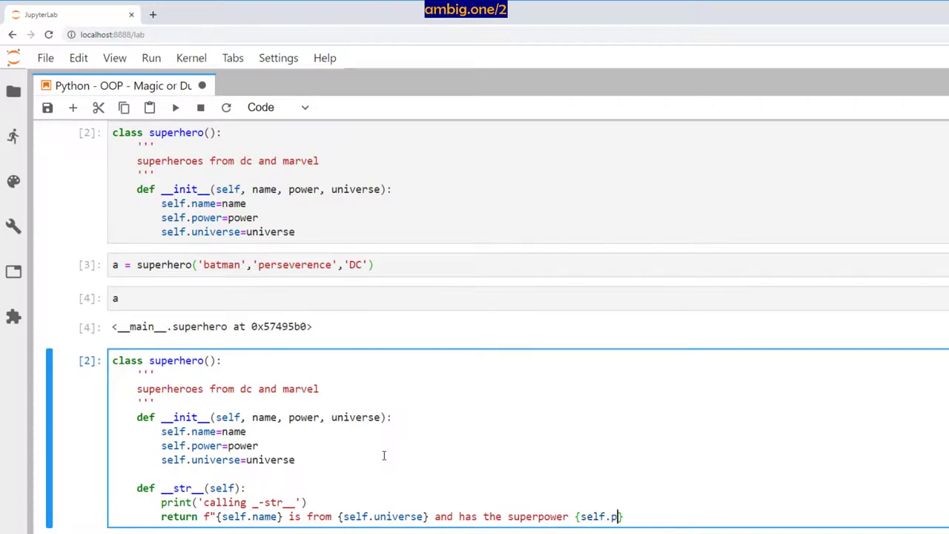
pyautogui.write('ower}:')
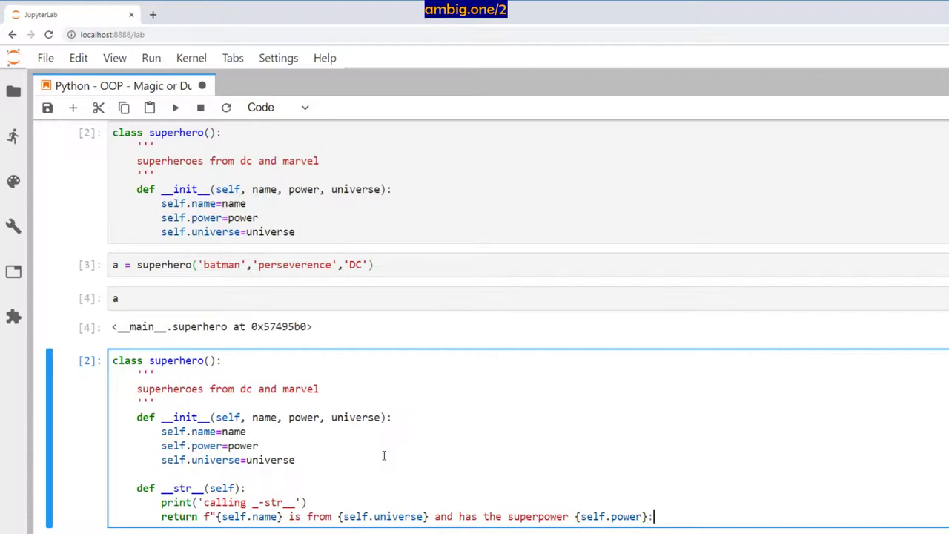
pyautogui.write('"')
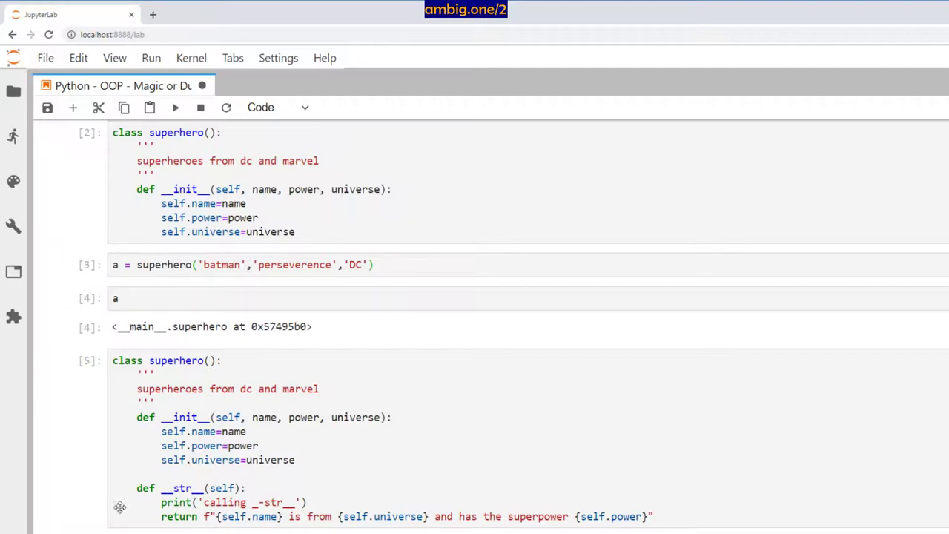
pyautogui.moveTo(74, 264)
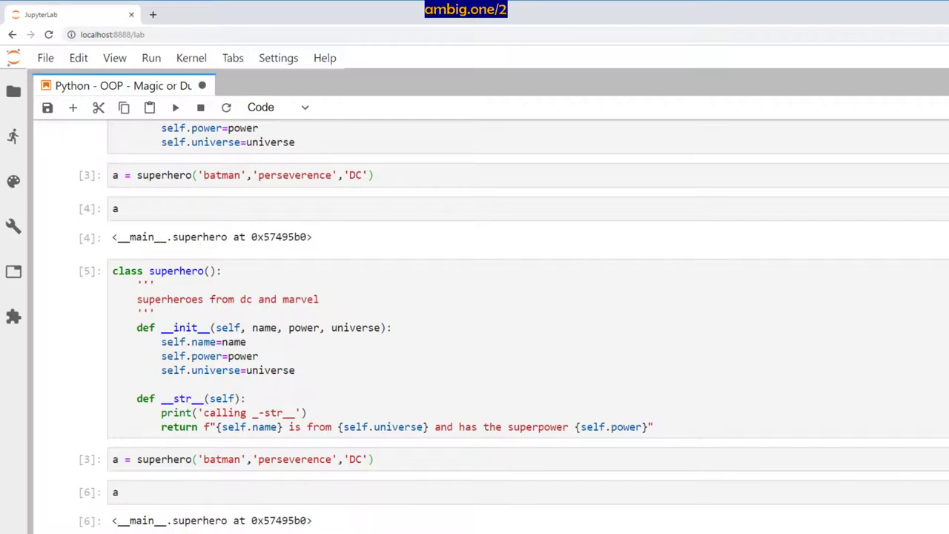
# Scroll down to the recreated batman instance and its printed default representation.
pyautogui.scroll(-3)
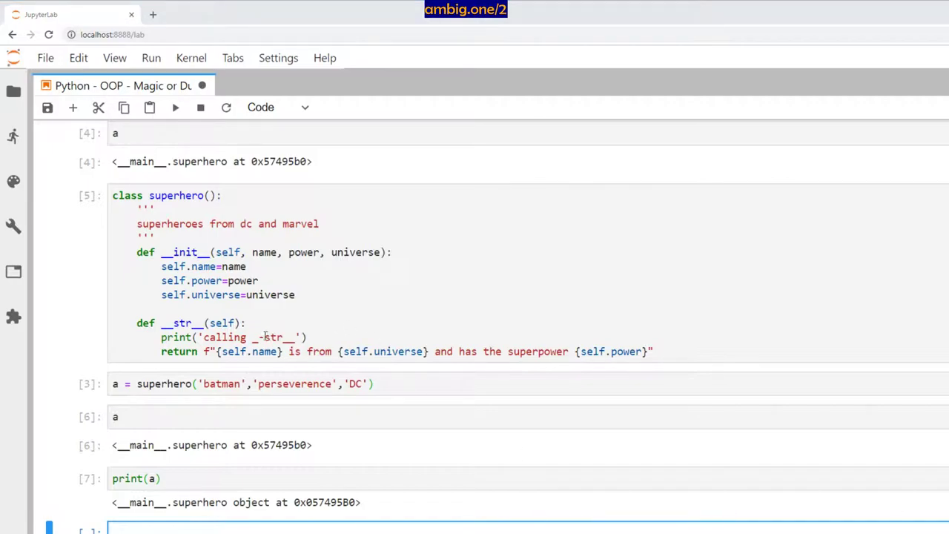
# Edit the misspelled '_-str__' message inside the class's __str__ method.
pyautogui.click(264, 338)
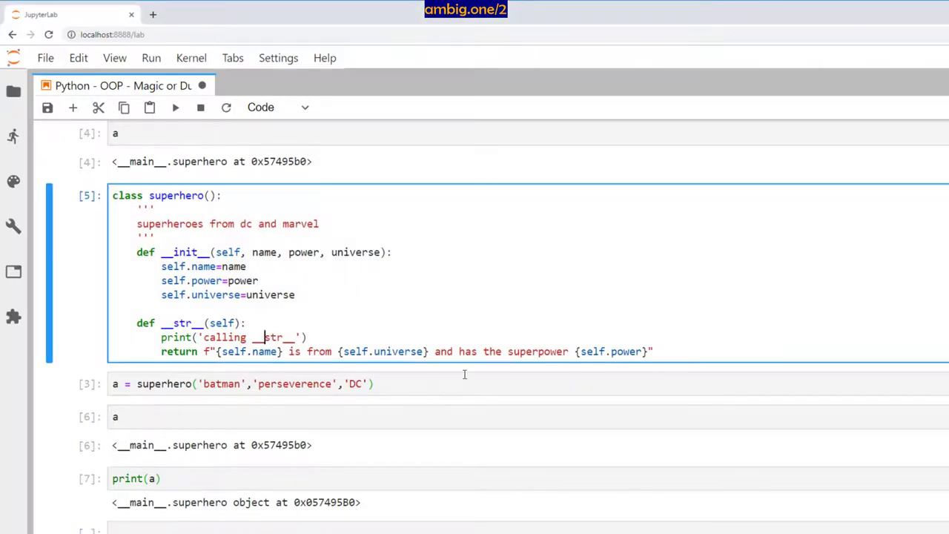
pyautogui.moveTo(522, 329)
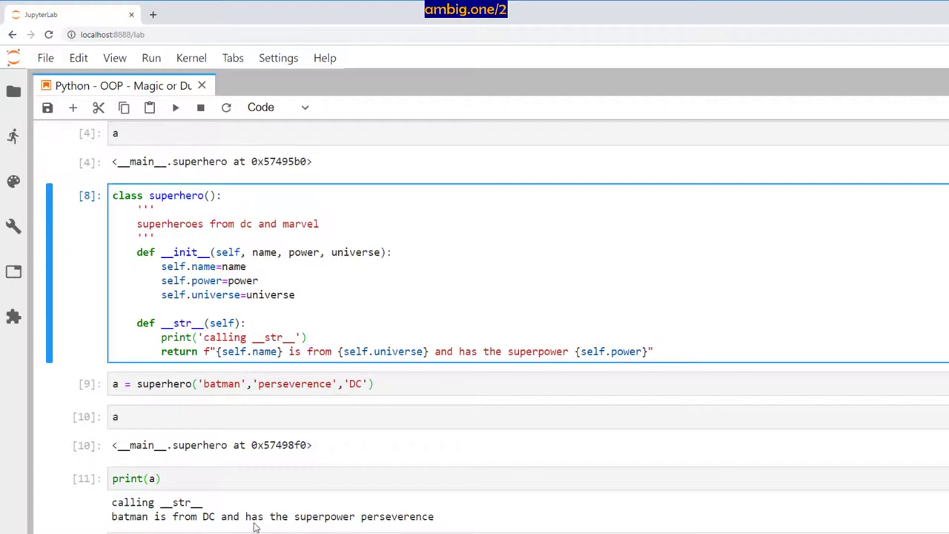
pyautogui.moveTo(385, 518)
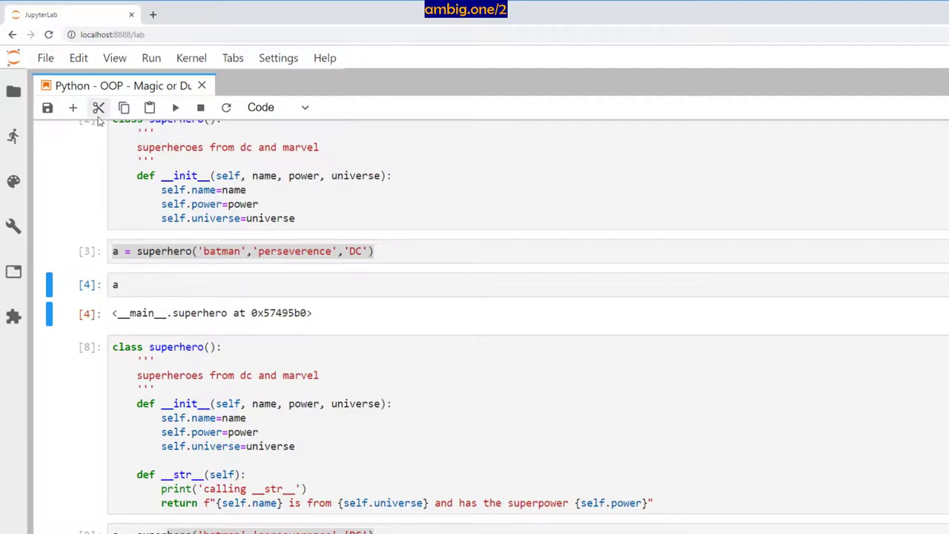
# Cut the duplicate cells and re-evaluate 'a' after rerunning the notebook.
pyautogui.click(98, 107)
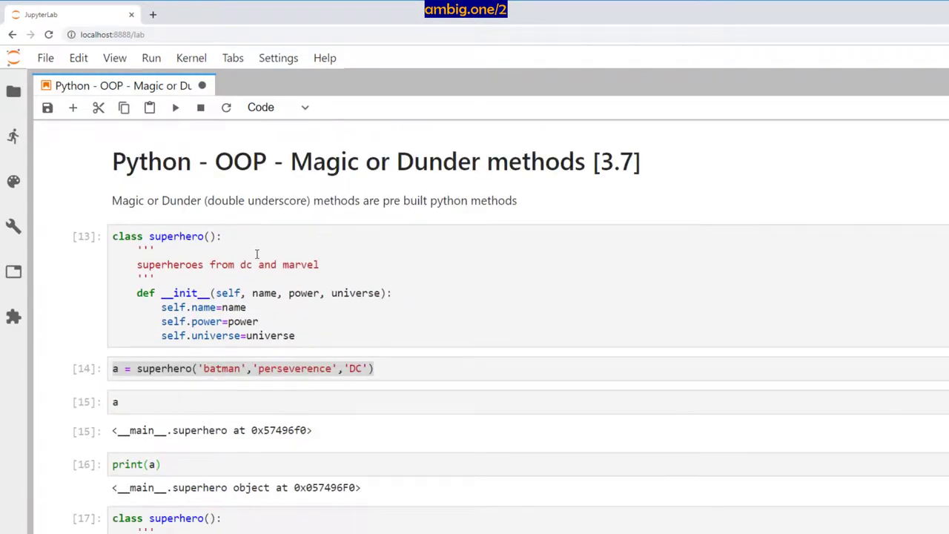
pyautogui.scroll(-3)
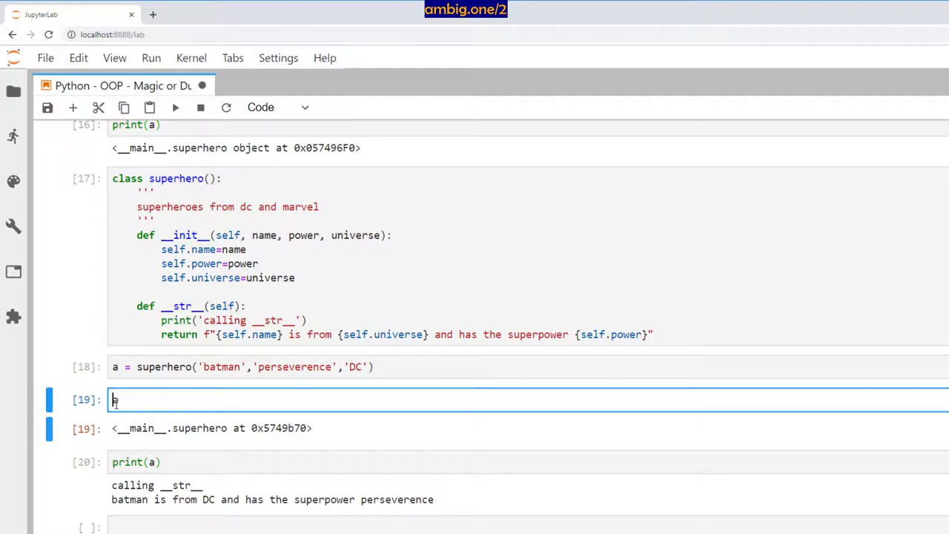
pyautogui.write('a')
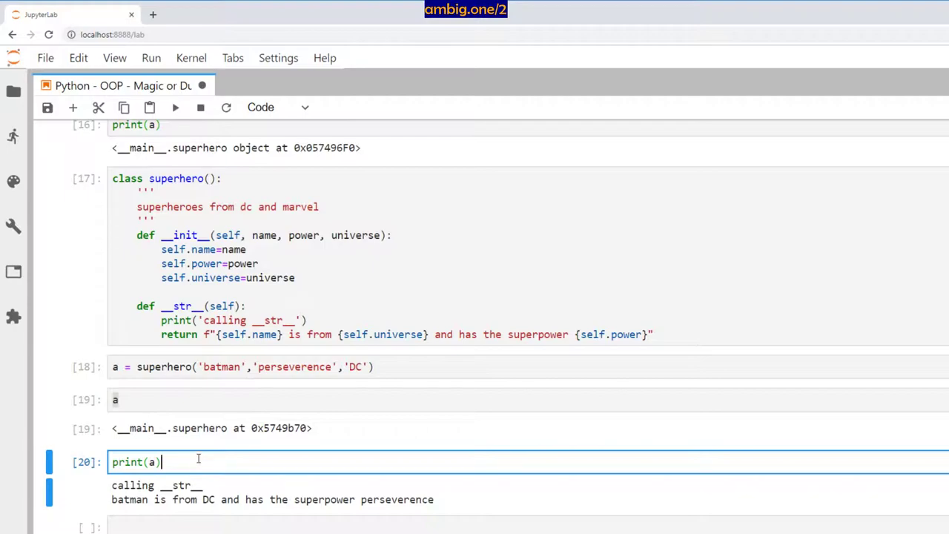
pyautogui.moveTo(116, 507)
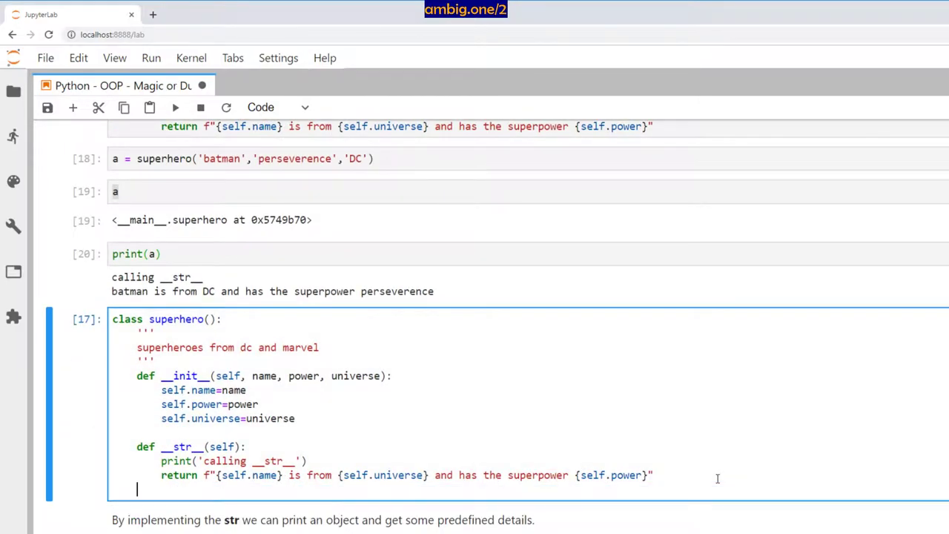
# Define def __repr__(self): with a print('calling __repr__') message.
pyautogui.write('def __repr__(self')
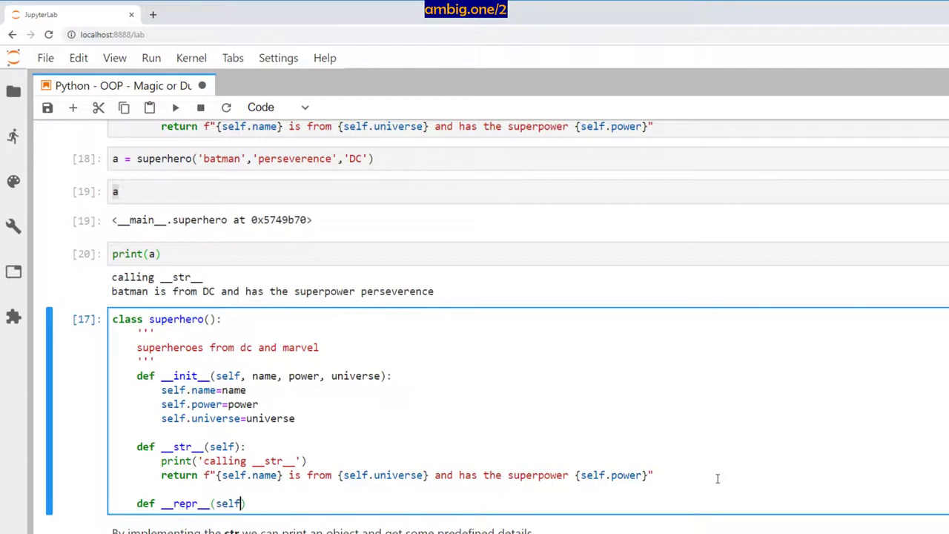
pyautogui.write('):')
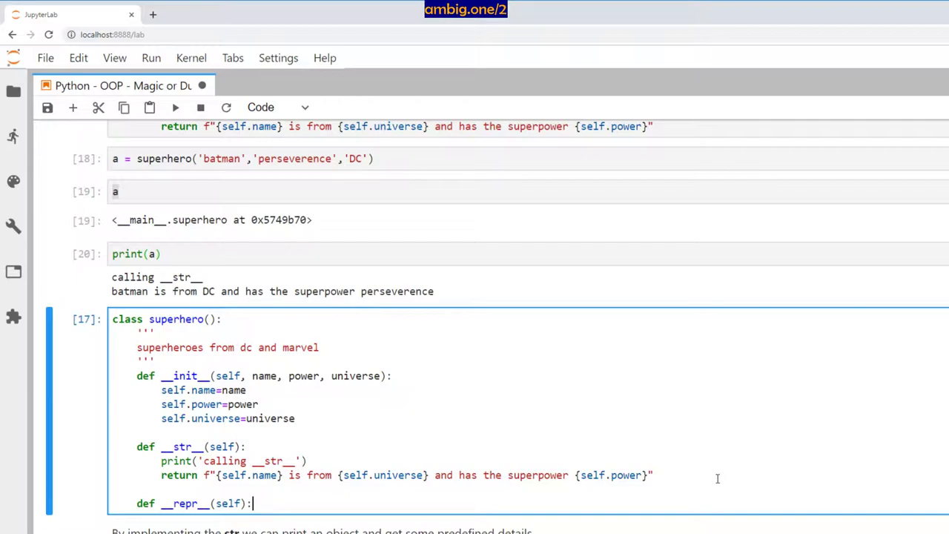
pyautogui.write("print('calling ')")
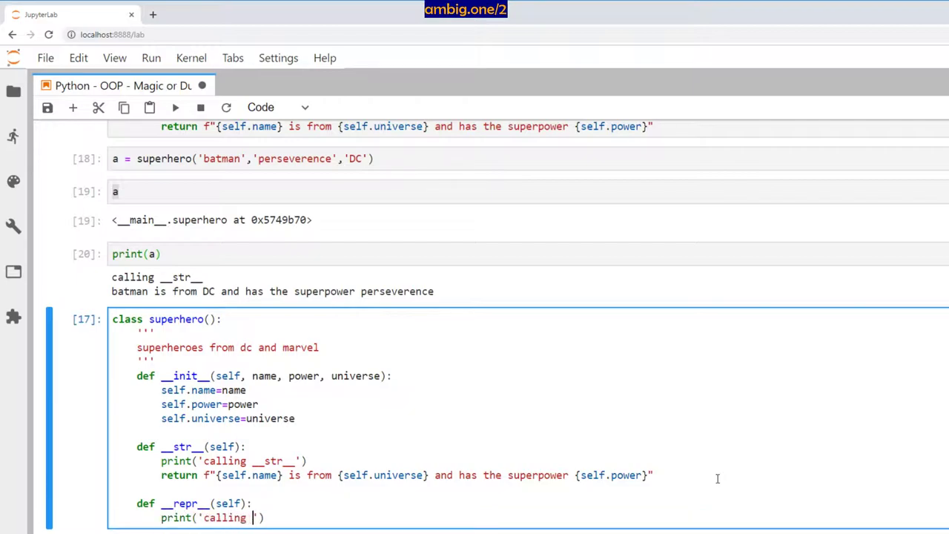
pyautogui.write('repor')
pyautogui.write('return f')
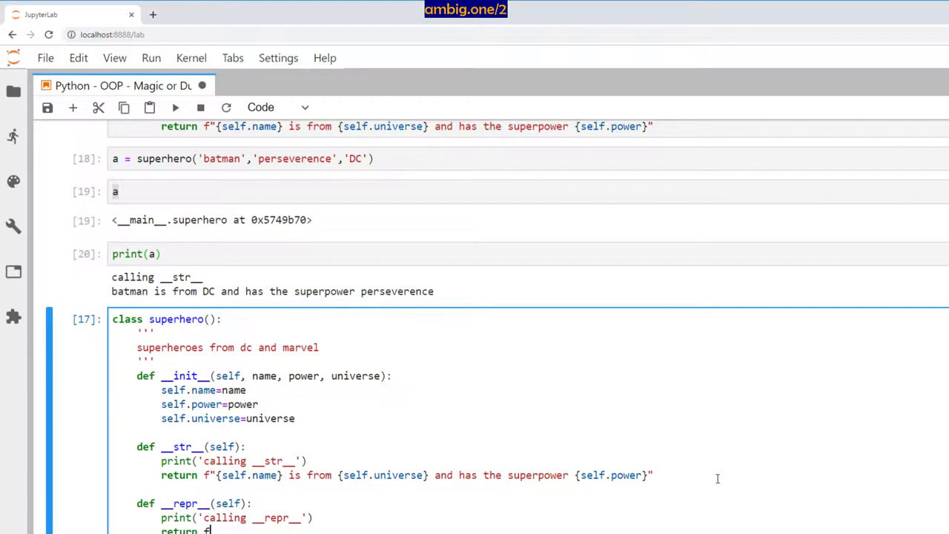
# Return the f-string with self.name, universe and 'has the superpower' matching __str__.
pyautogui.write('"')
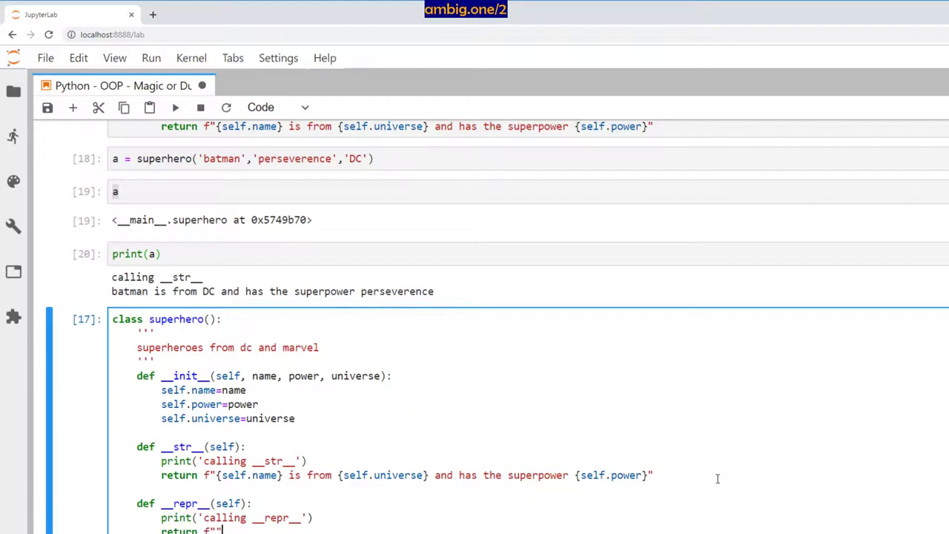
pyautogui.write('self.name} is from {self.universe} and a')
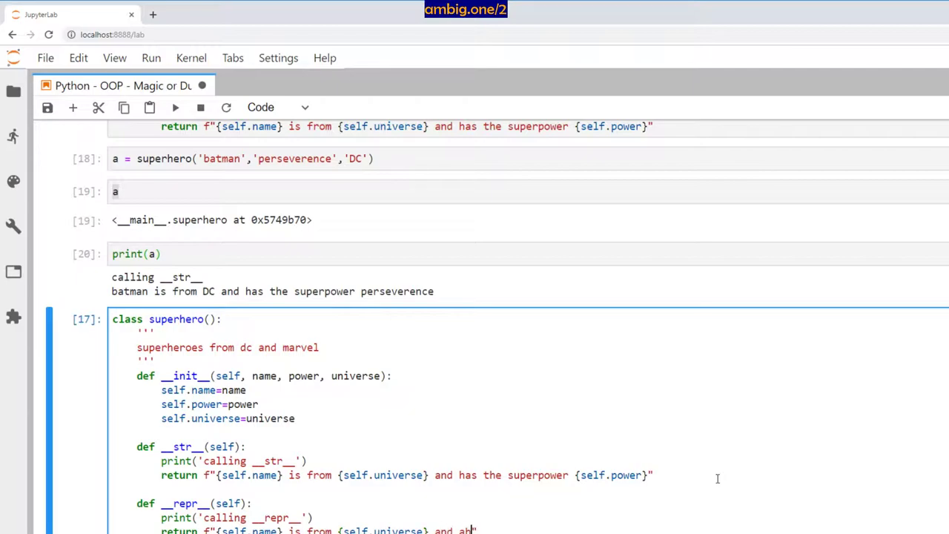
pyautogui.write('has the superpower {self.power')
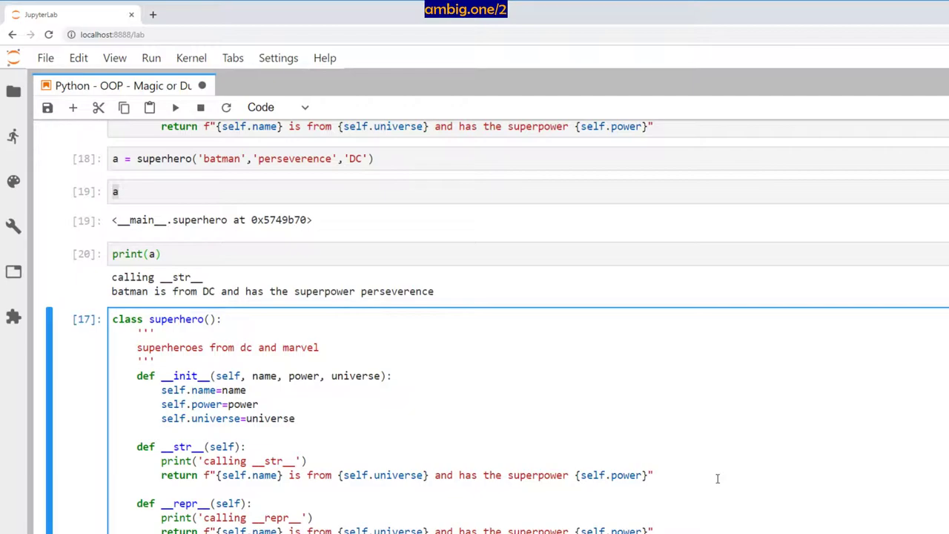
pyautogui.scroll(-3)
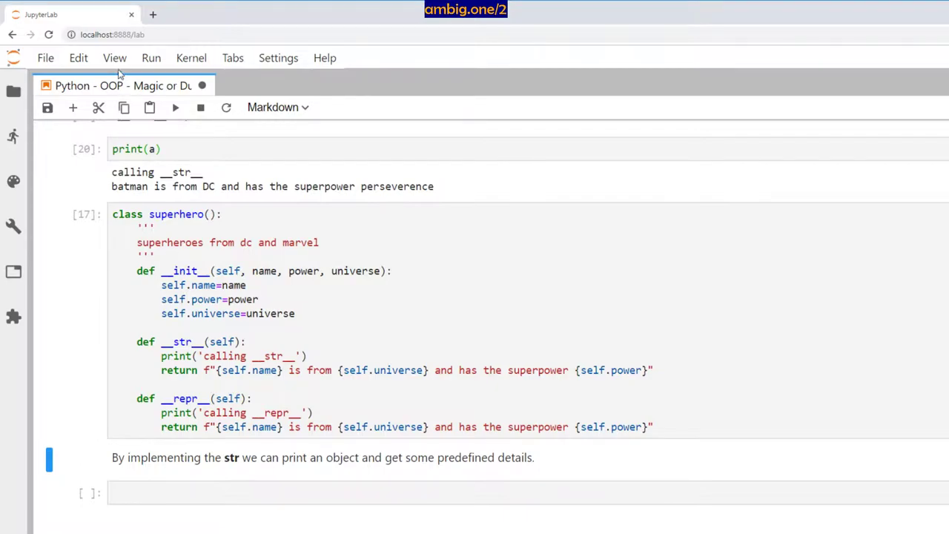
# Expand all code cells via the View menu and add print(a) for the recreated batman.
pyautogui.click(115, 58)
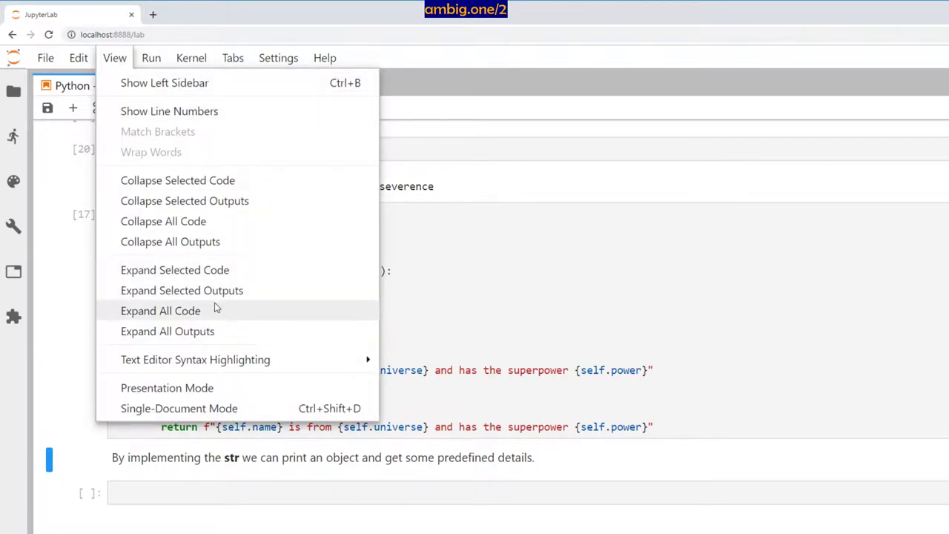
pyautogui.click(78, 58)
pyautogui.write("a = superhero('batman','perseverence','DC")
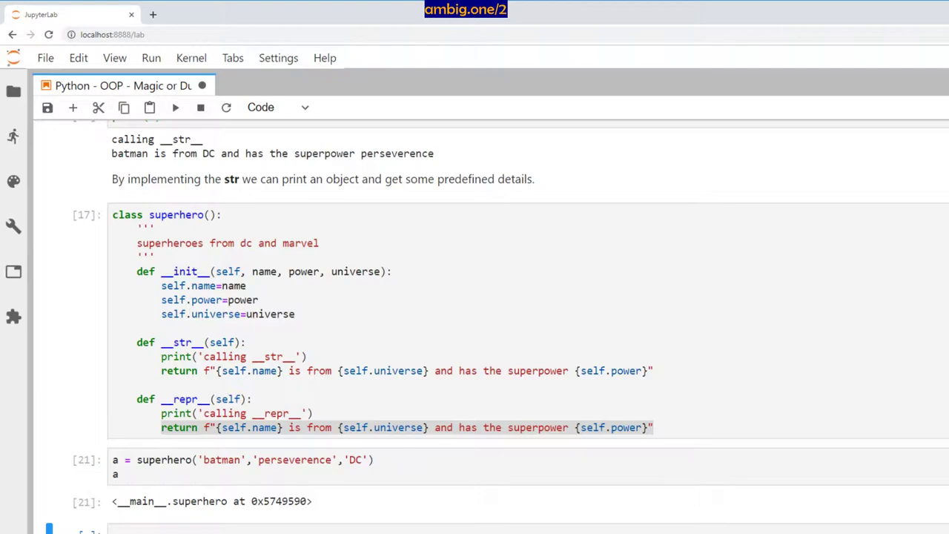
pyautogui.write('print(a')
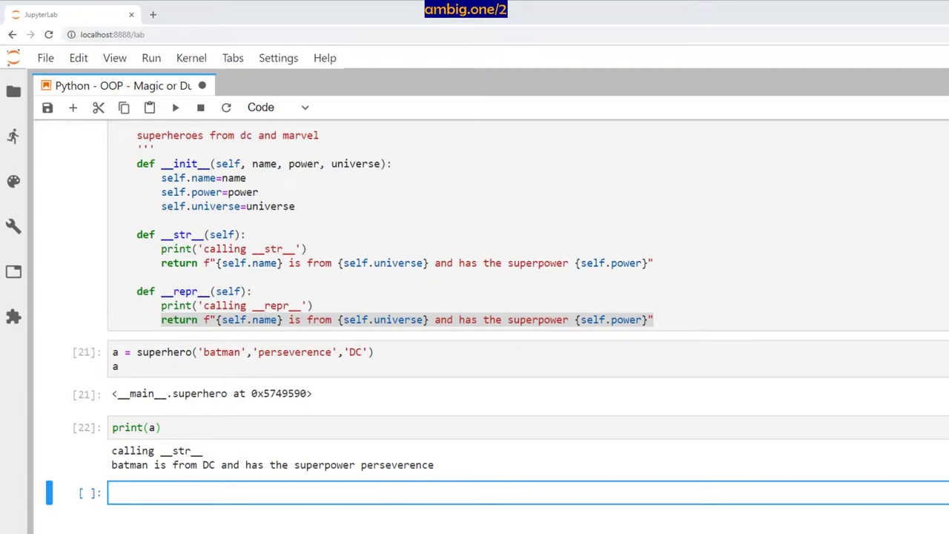
# Add a Markdown note that implementing __repr__ gives predefined details just by calling the object.
pyautogui.write('Implementing __repr__ will let us get predefined details by just calling the object.')
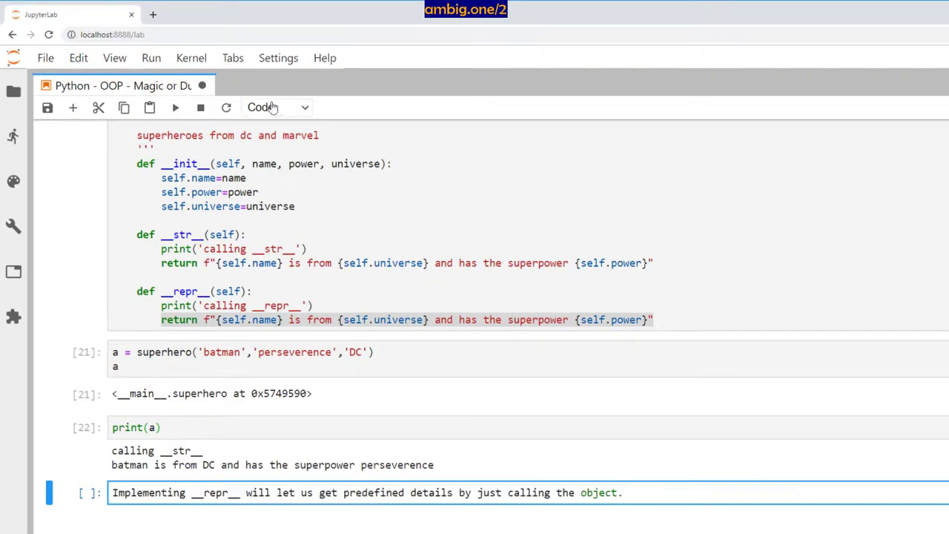
pyautogui.click(274, 107)
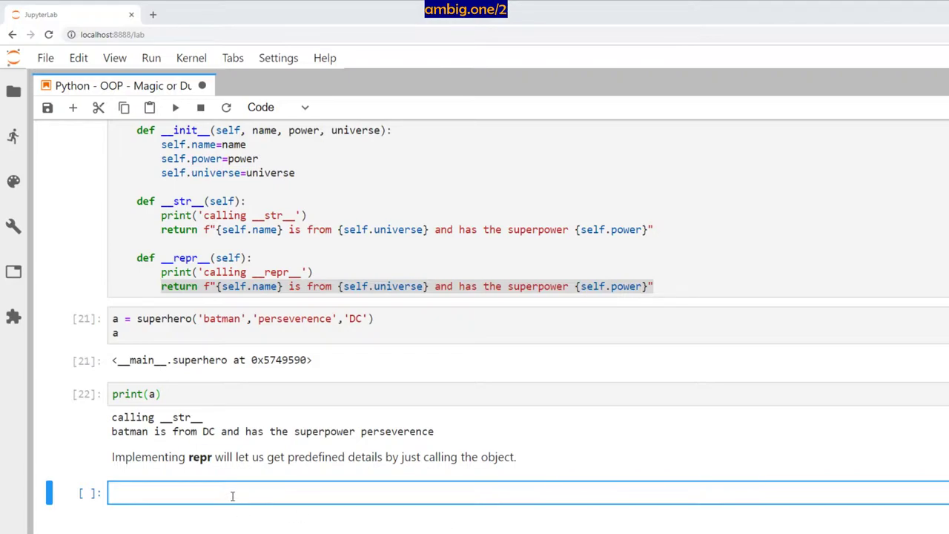
# Get today's date via datetime.date.today(), show str(now) as '2019-03-17', and add a note that str suits users.
pyautogui.write('import datetime')
pyautogui.write('now=datetime.date.today(')
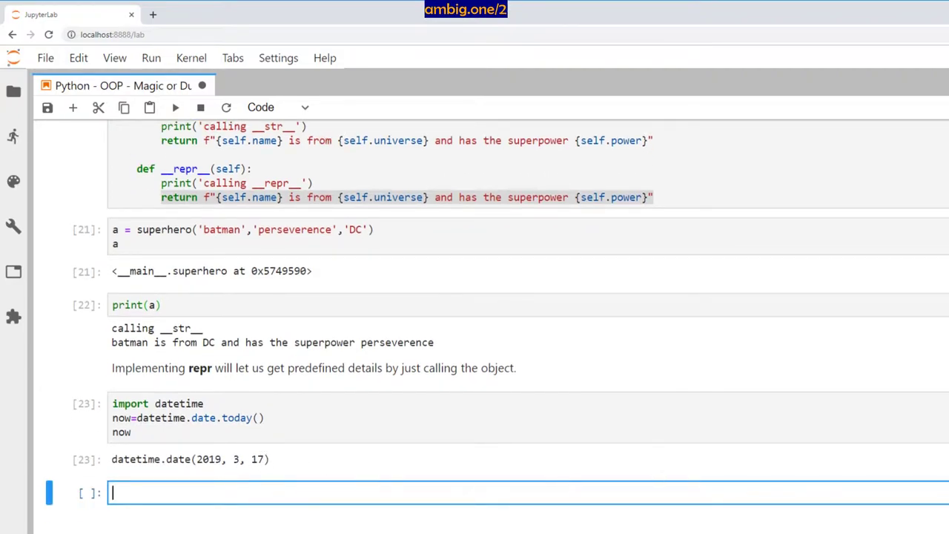
pyautogui.write('str(now')
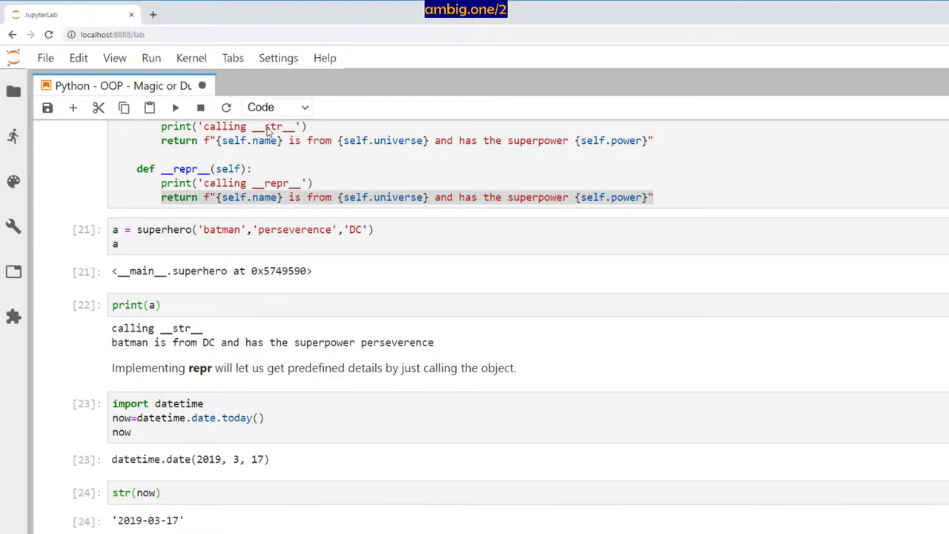
pyautogui.click(276, 107)
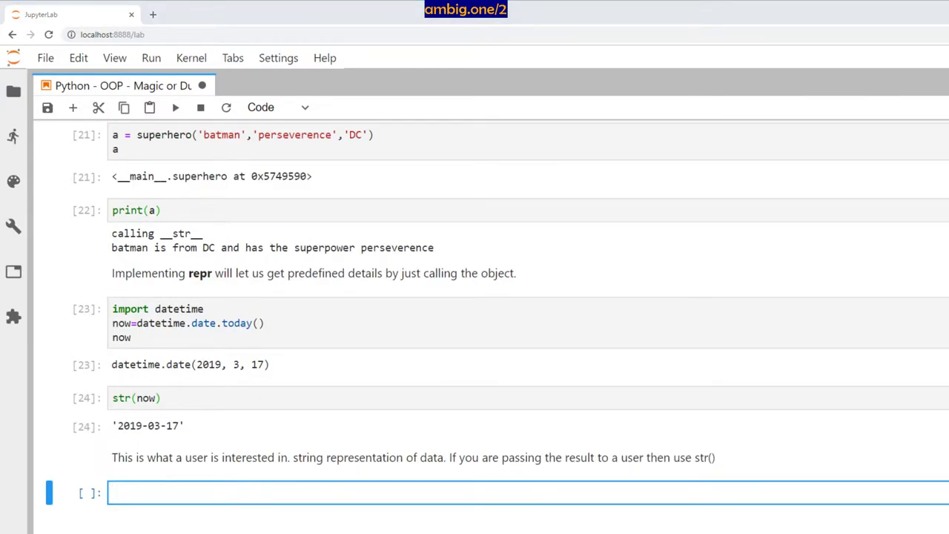
# Run repr(now) to show the developer-oriented datetime.date representation.
pyautogui.write('repr(now)')
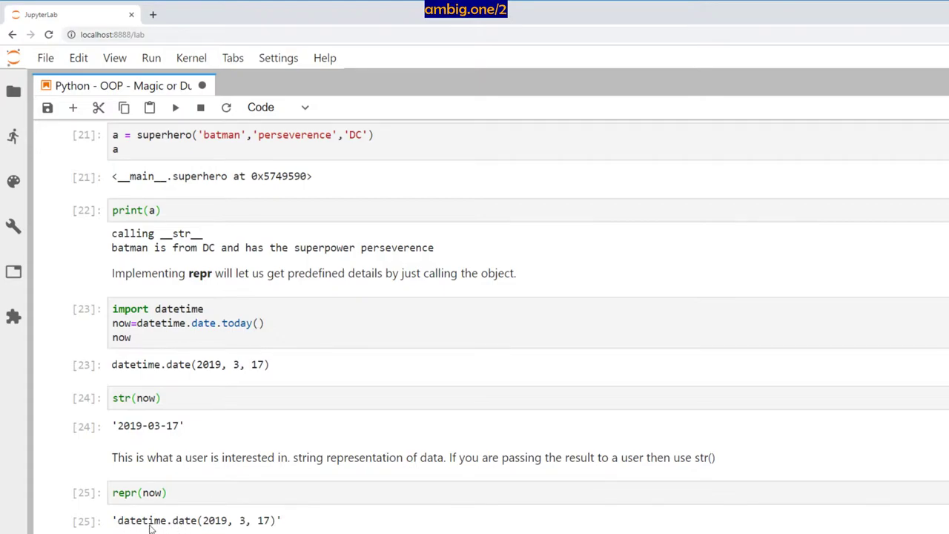
pyautogui.moveTo(202, 528)
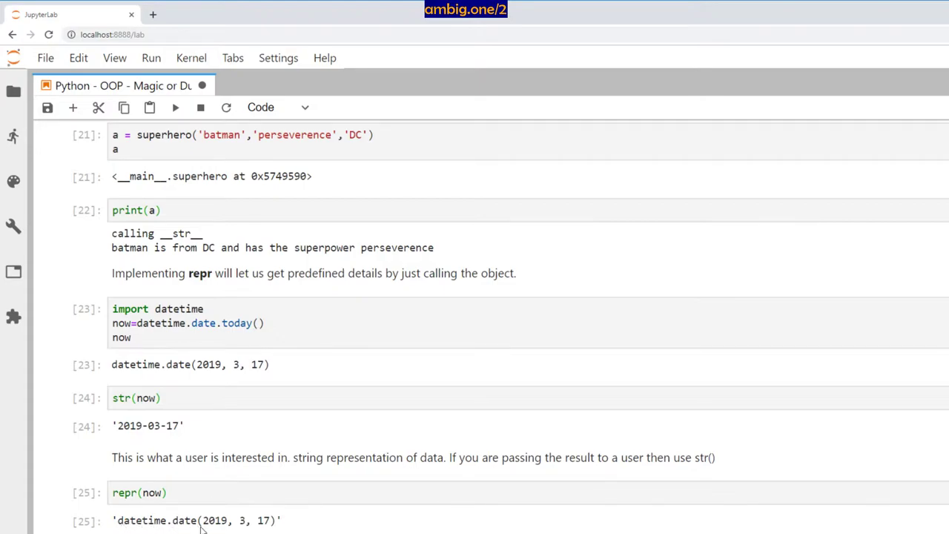
pyautogui.click(139, 492)
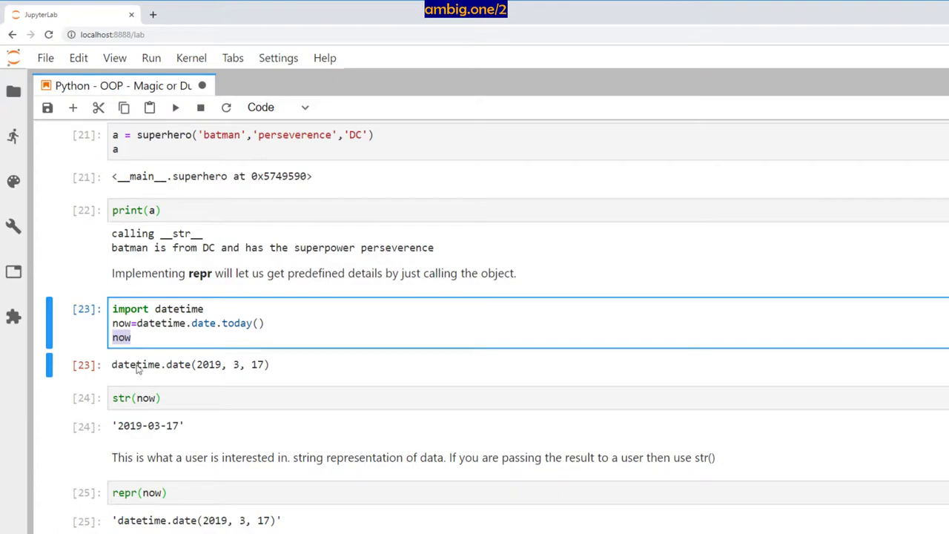
pyautogui.click(149, 397)
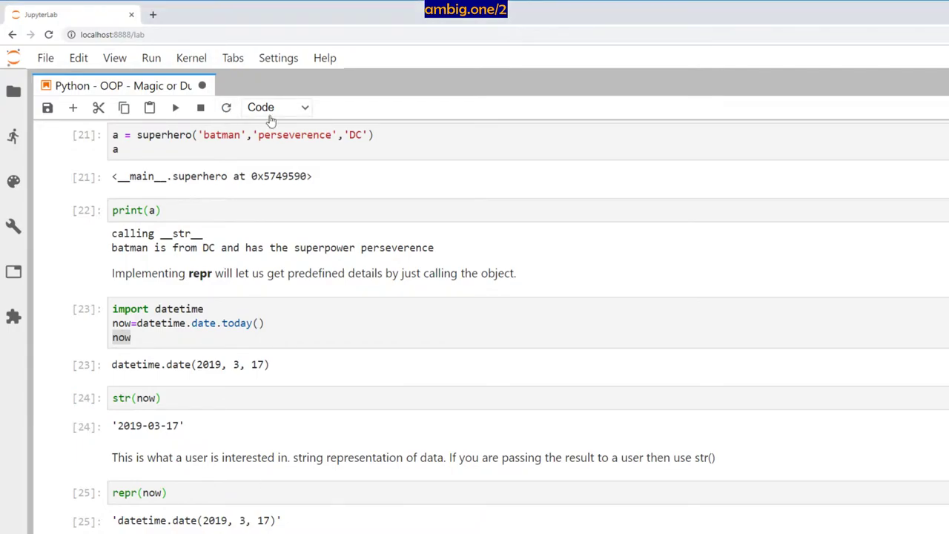
# Add a note that repr suits developers and assign a=str(now), b=repr(now).
pyautogui.click(277, 106)
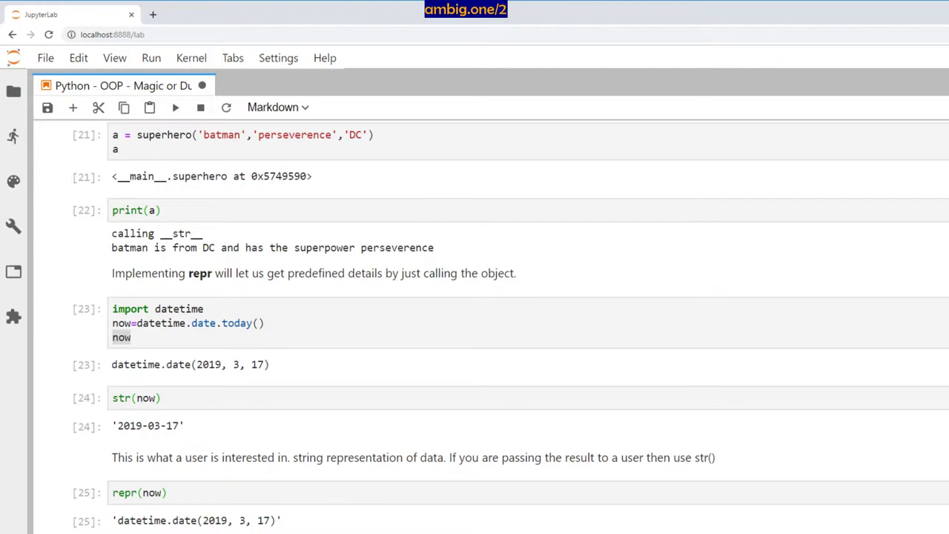
pyautogui.scroll(-3)
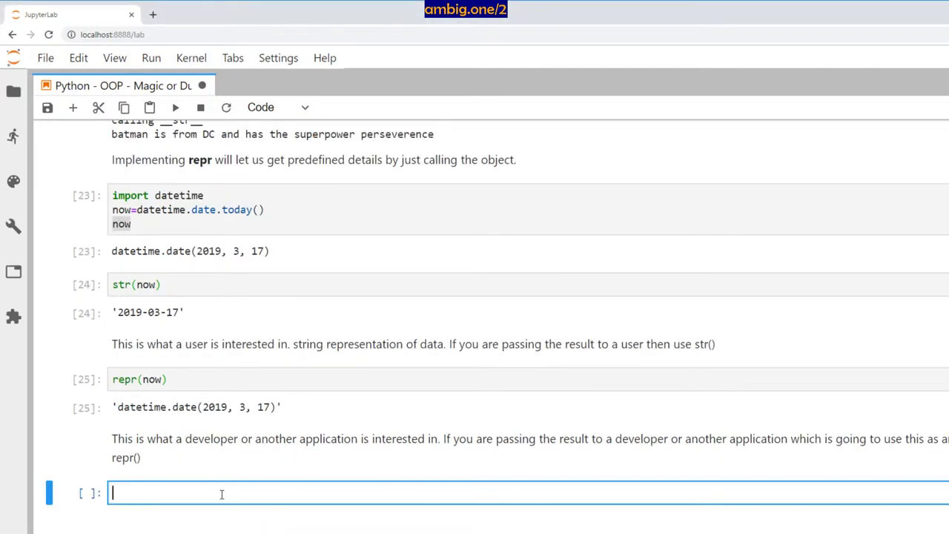
pyautogui.write('a=str(now)')
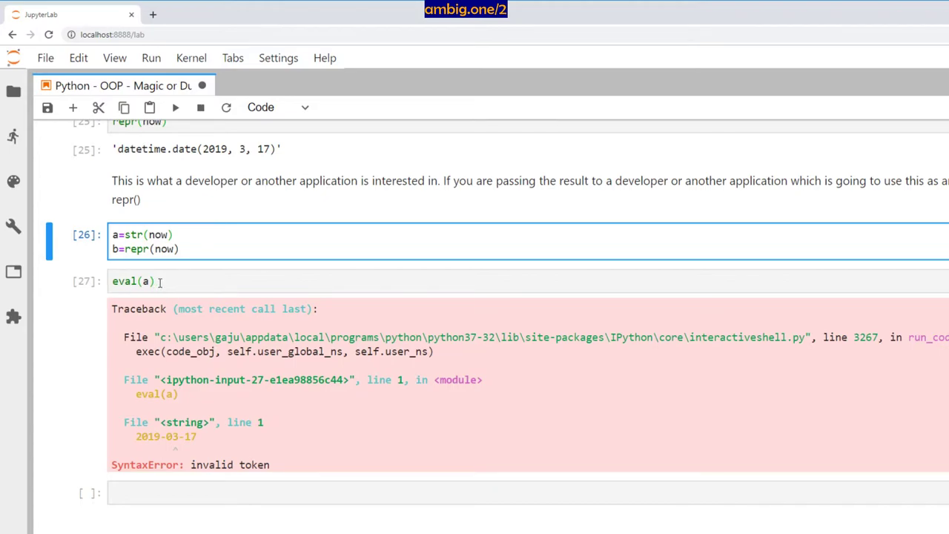
# Show eval(a) failing on the str result while eval(b) rebuilds the date.
pyautogui.write('eval(b')
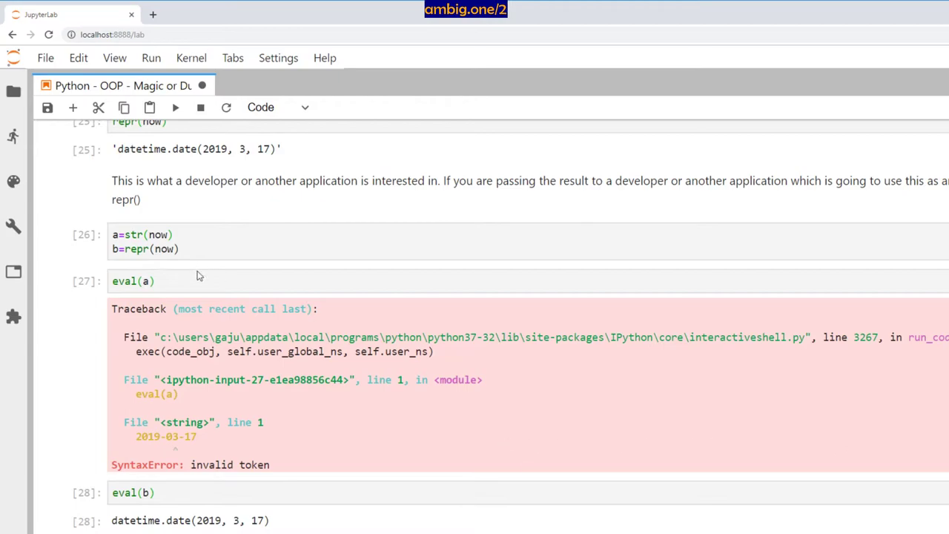
pyautogui.click(180, 249)
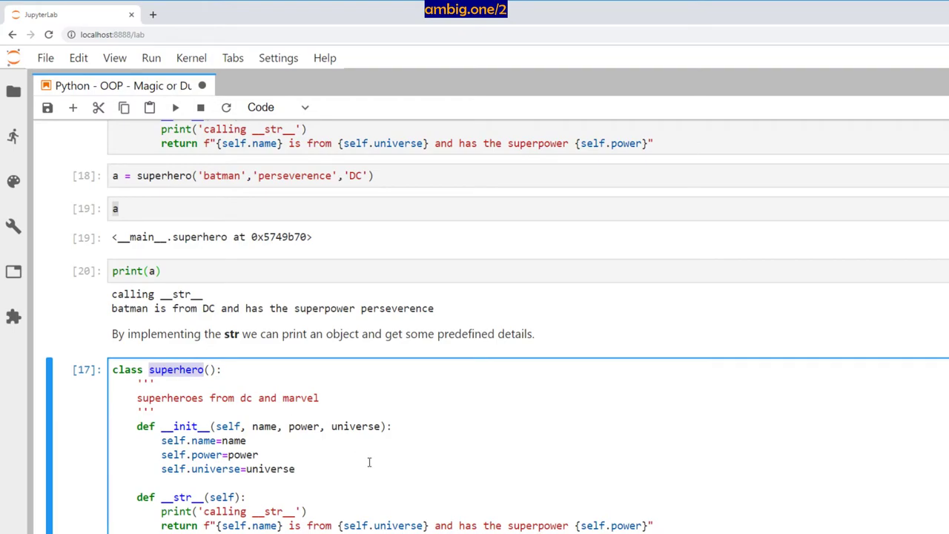
# Run dir(superhero) to list the class's dunder attributes like __class__, __init__ and __str__.
pyautogui.scroll(-3)
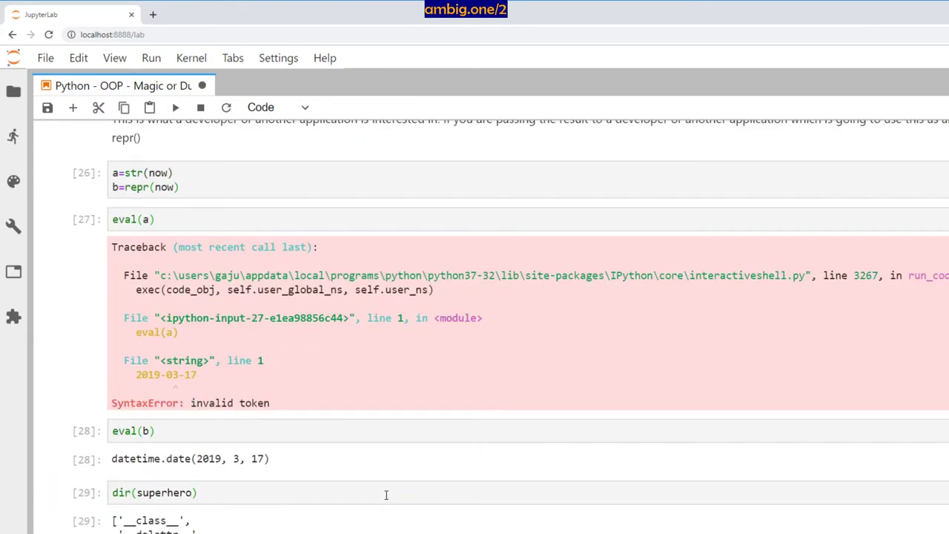
pyautogui.scroll(-3)
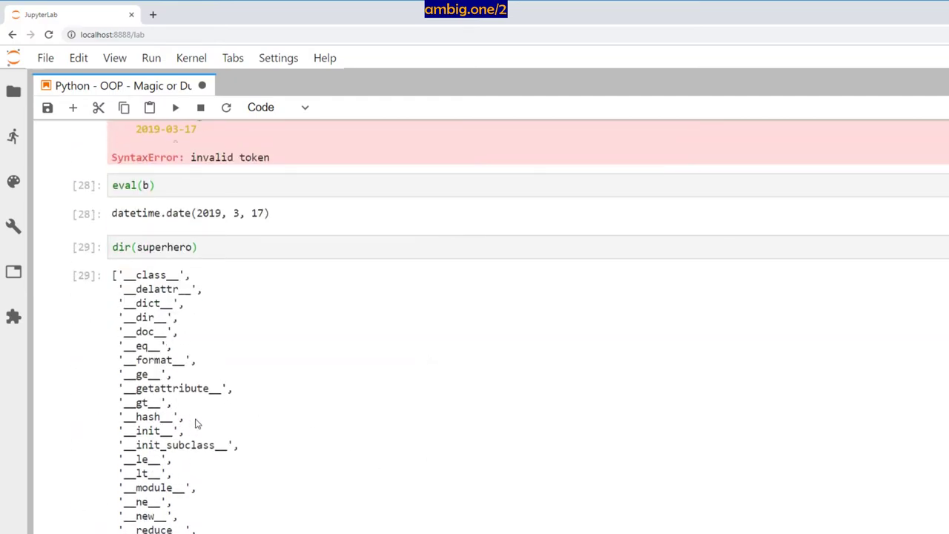
pyautogui.scroll(-3)
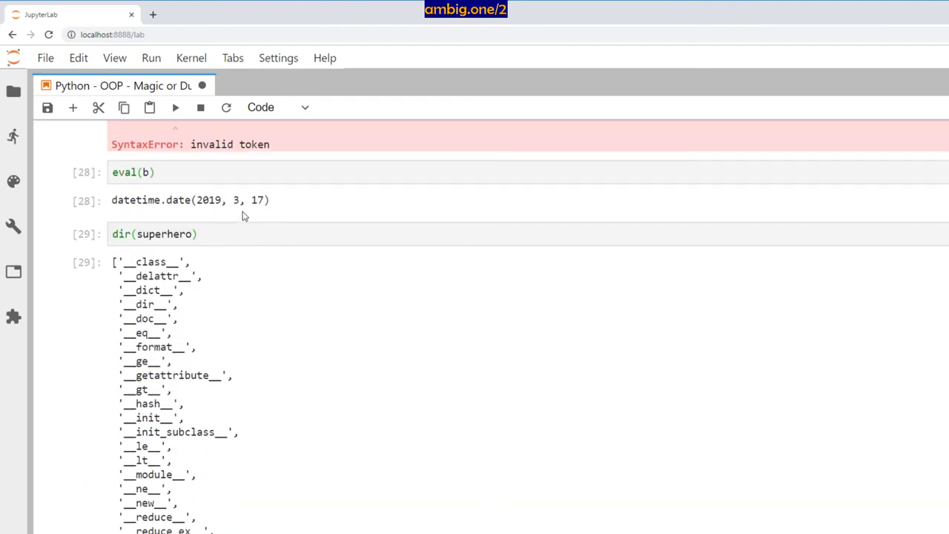
pyautogui.click(155, 234)
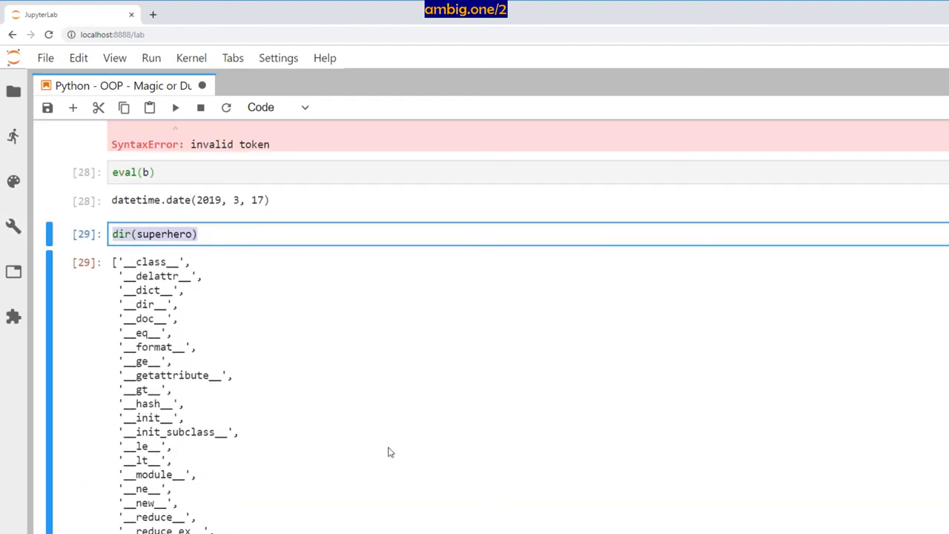